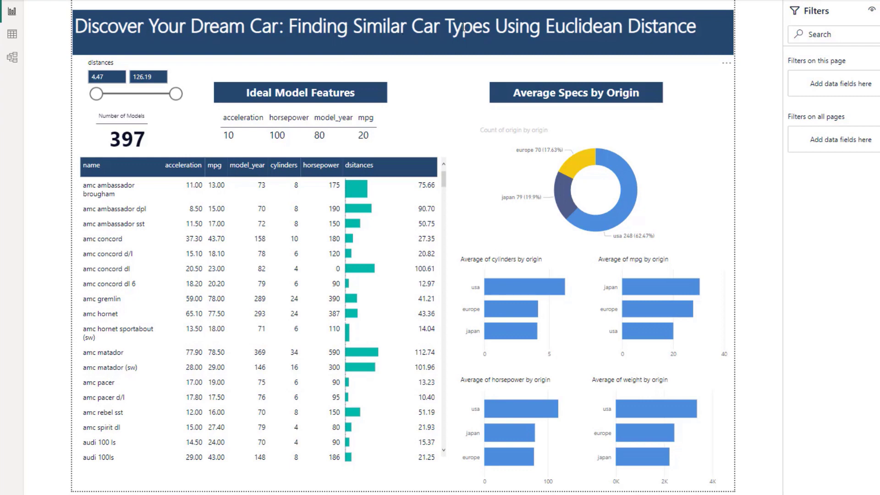
mouse_move(554, 47)
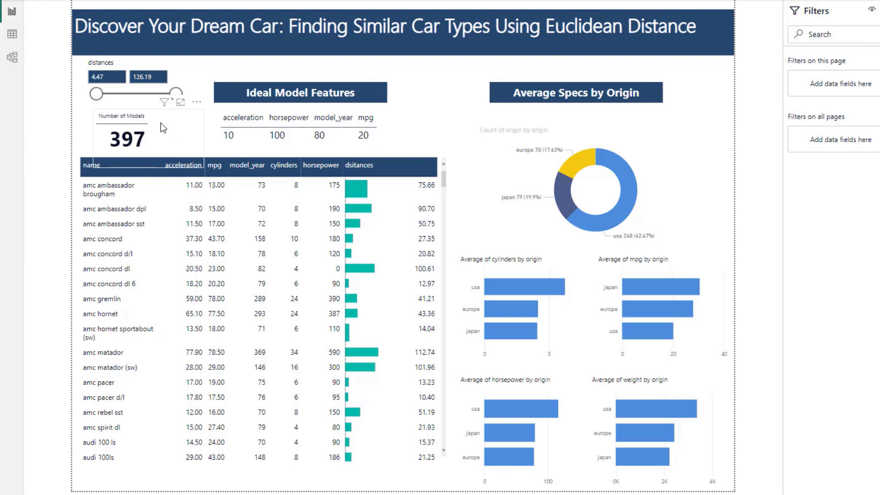
mouse_move(166, 142)
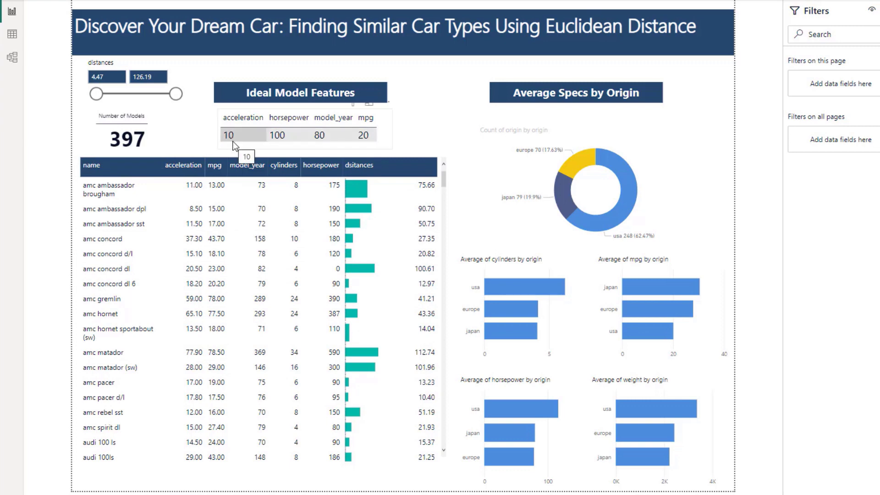
mouse_move(259, 136)
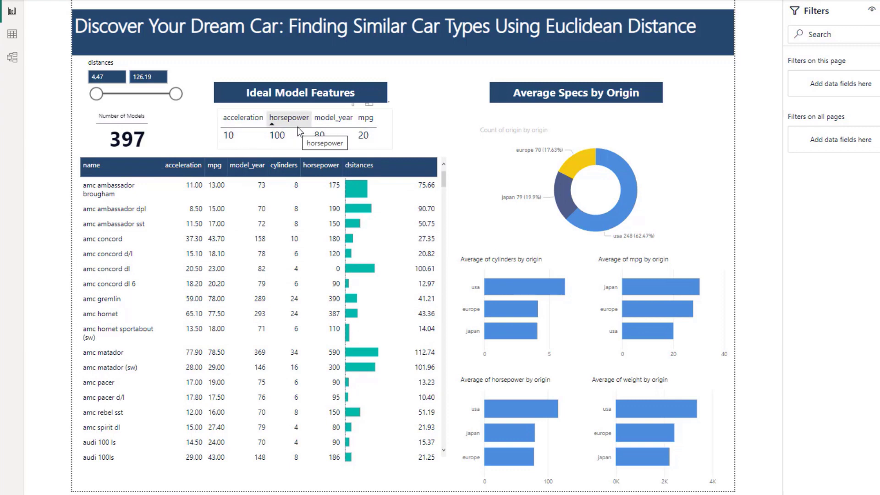
mouse_move(328, 126)
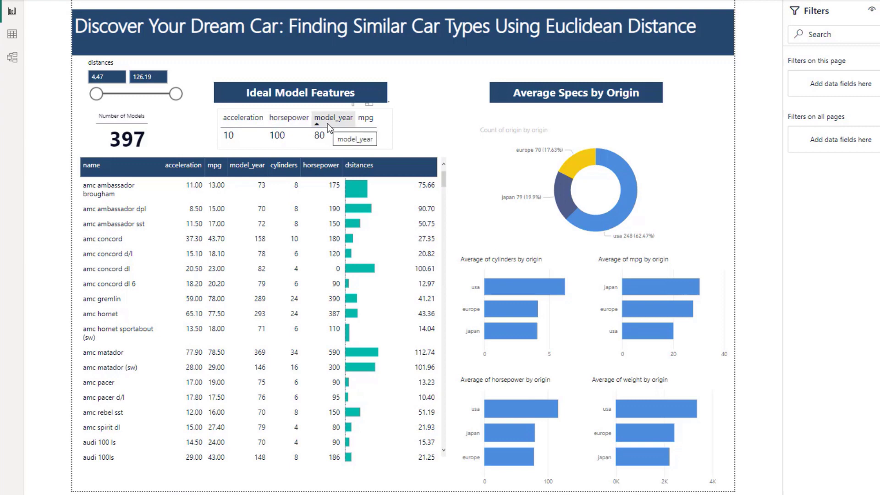
mouse_move(366, 117)
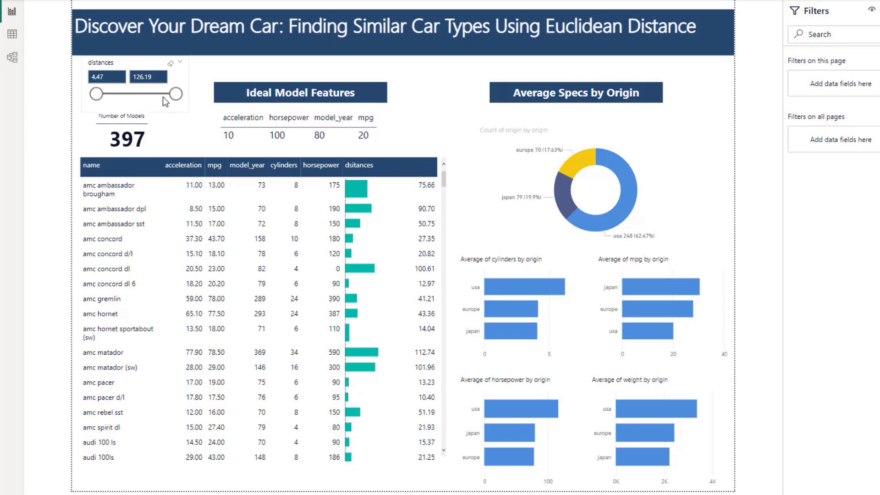
Lower the distances slicer maximum stepwise down to 4.47, leaving only mazda rx-7 gs.
left_click_drag(180, 93, 166, 93)
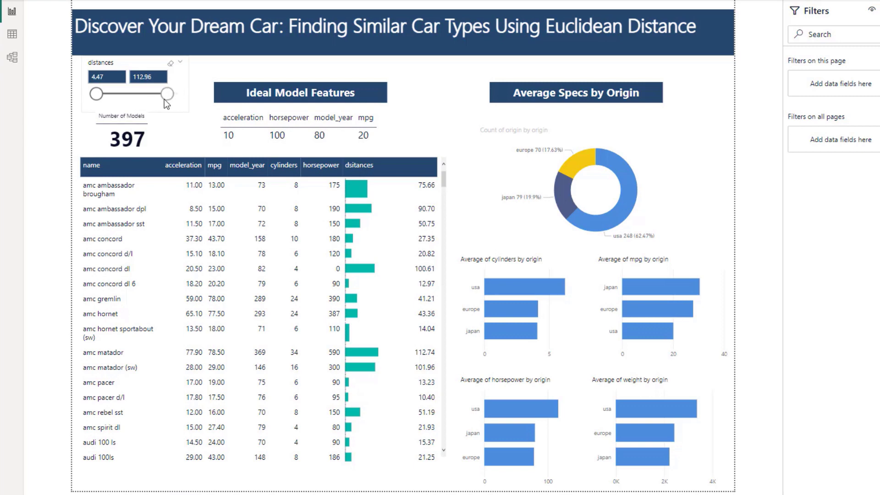
left_click_drag(167, 94, 112, 94)
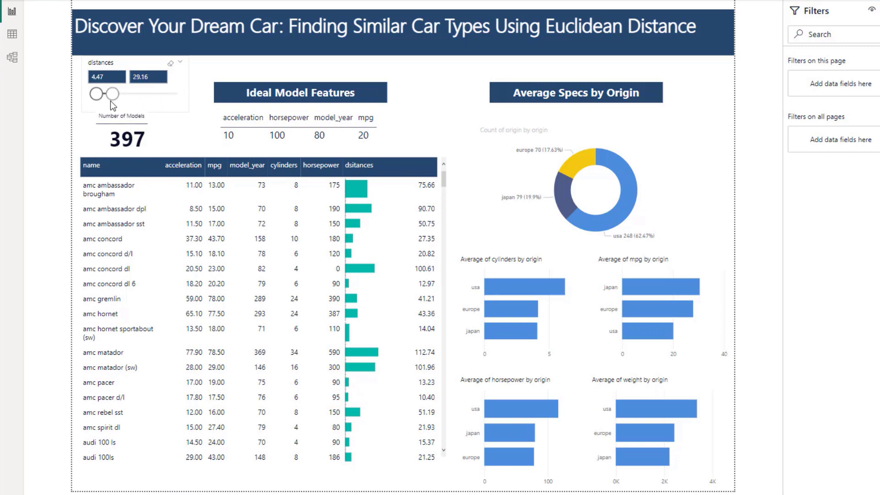
left_click_drag(119, 94, 102, 94)
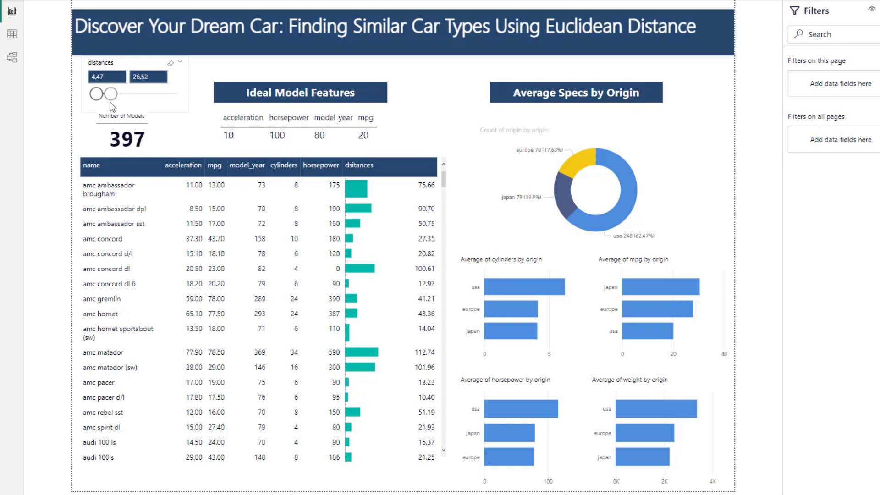
left_click_drag(94, 94, 109, 94)
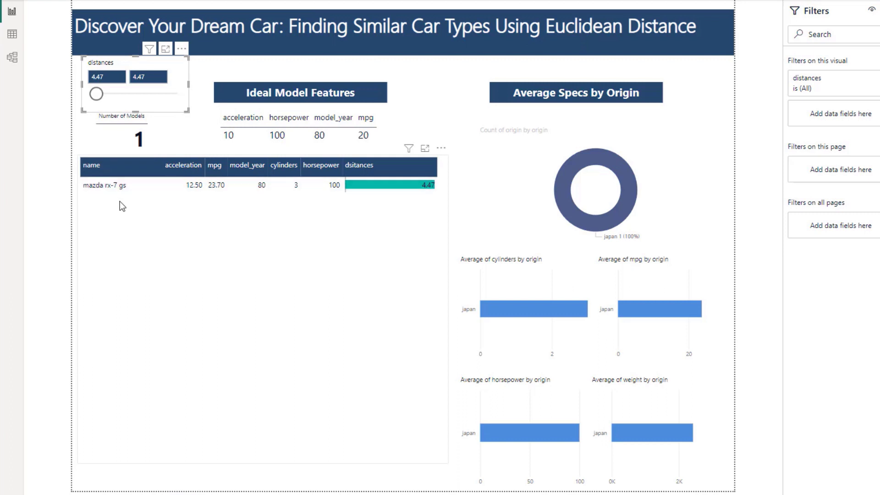
mouse_move(115, 196)
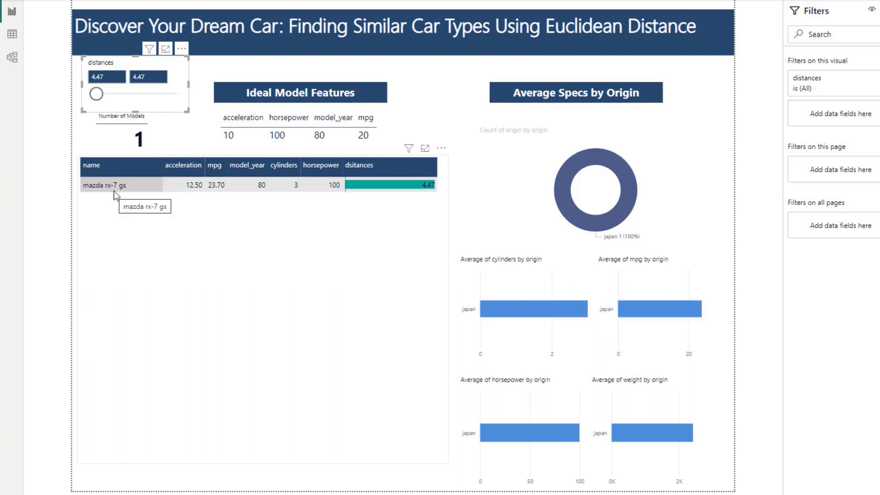
mouse_move(250, 186)
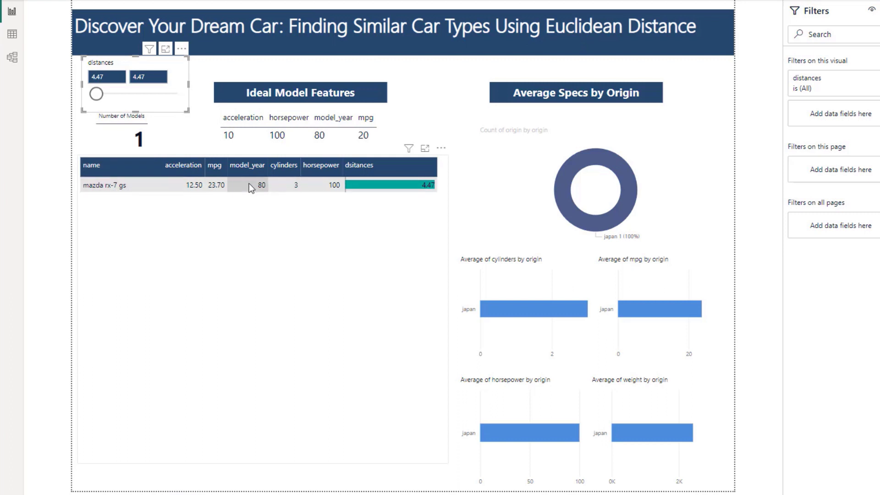
mouse_move(184, 185)
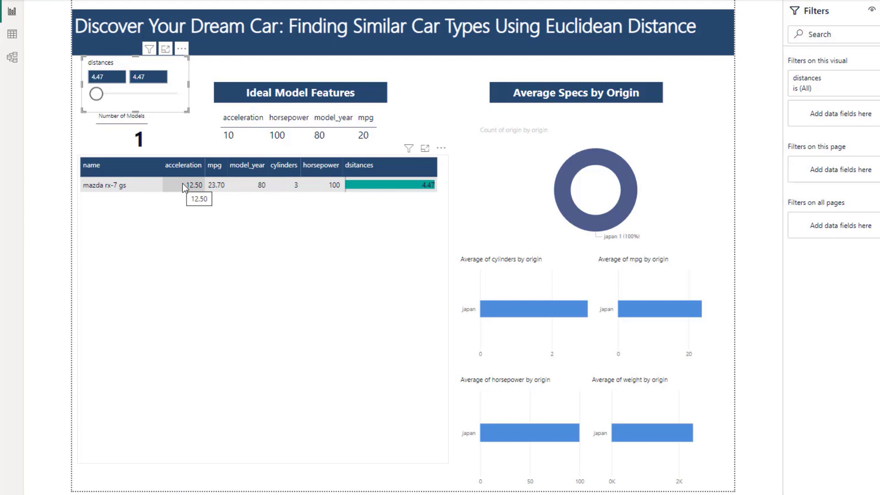
mouse_move(215, 165)
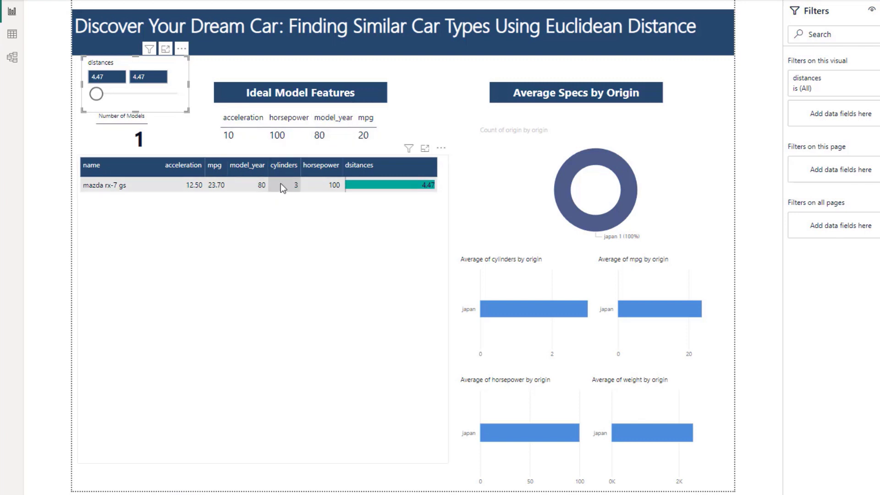
mouse_move(309, 184)
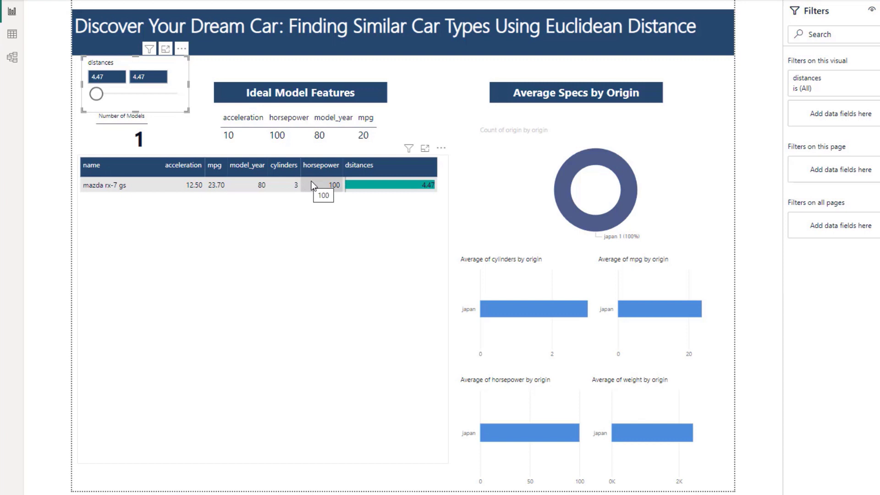
mouse_move(309, 190)
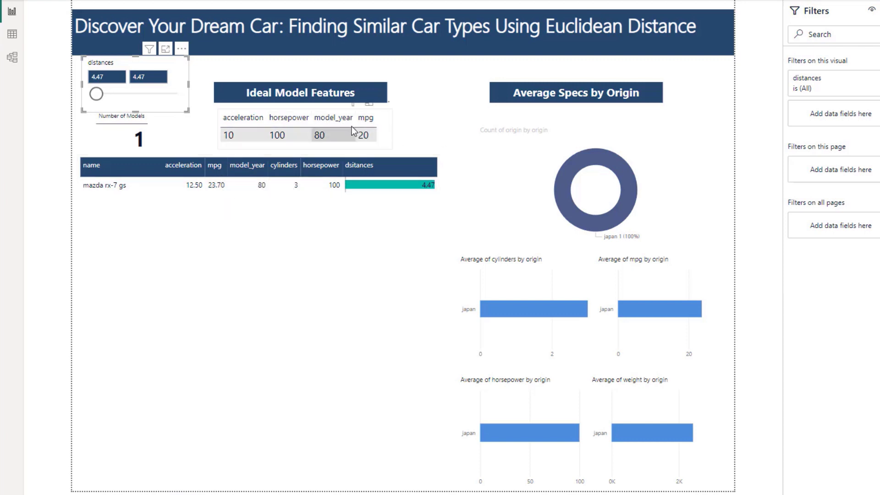
mouse_move(218, 185)
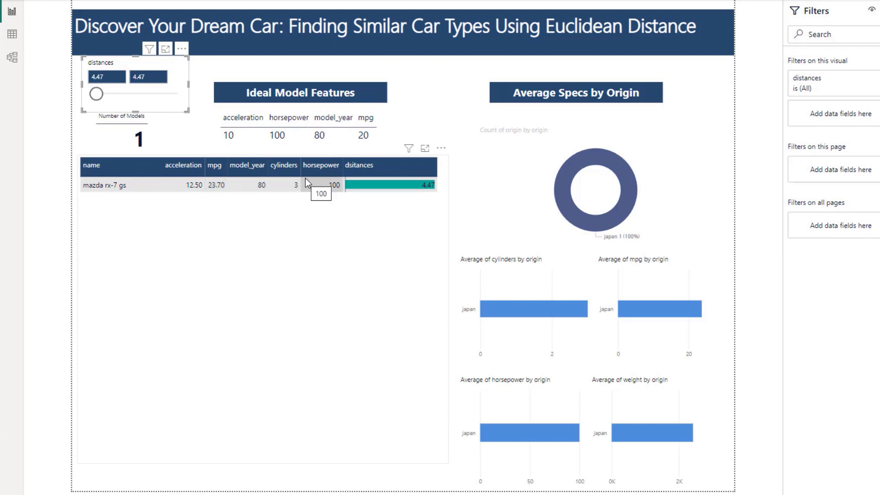
mouse_move(297, 220)
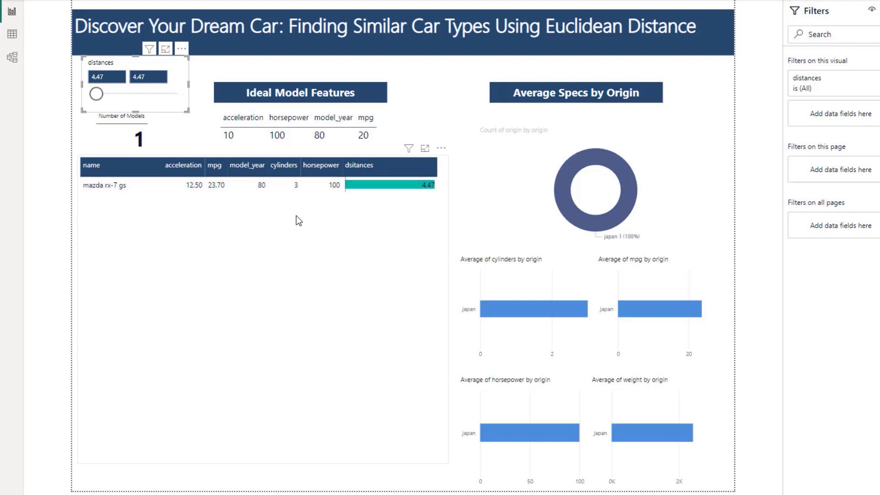
mouse_move(259, 131)
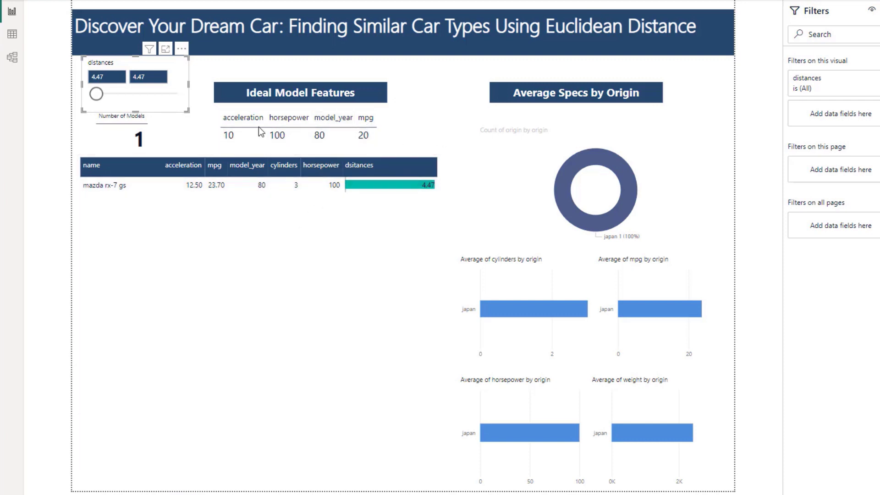
mouse_move(381, 79)
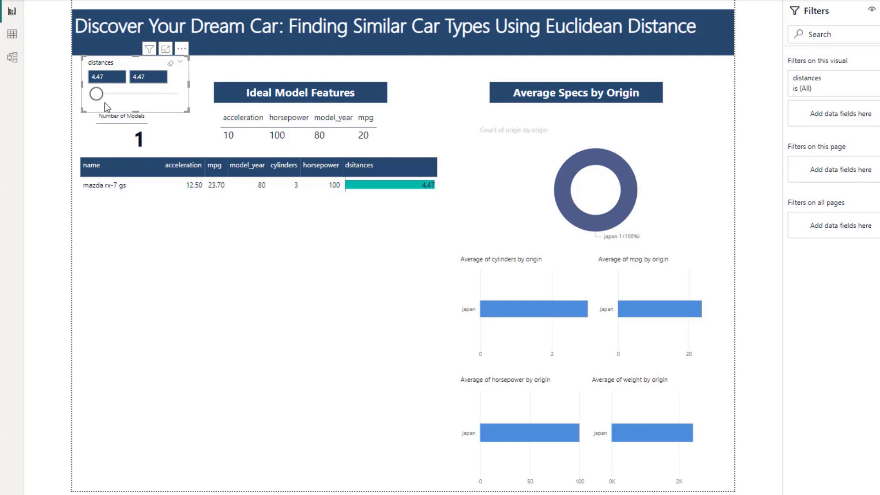
Widen the slicer to about 10.64, then settle on 4.47–7.99 leaving 5 models.
left_click_drag(97, 94, 101, 94)
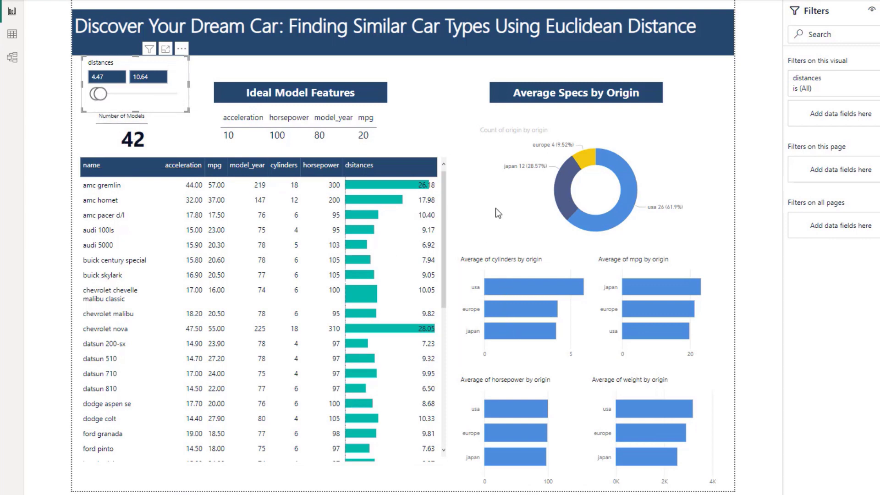
mouse_move(553, 212)
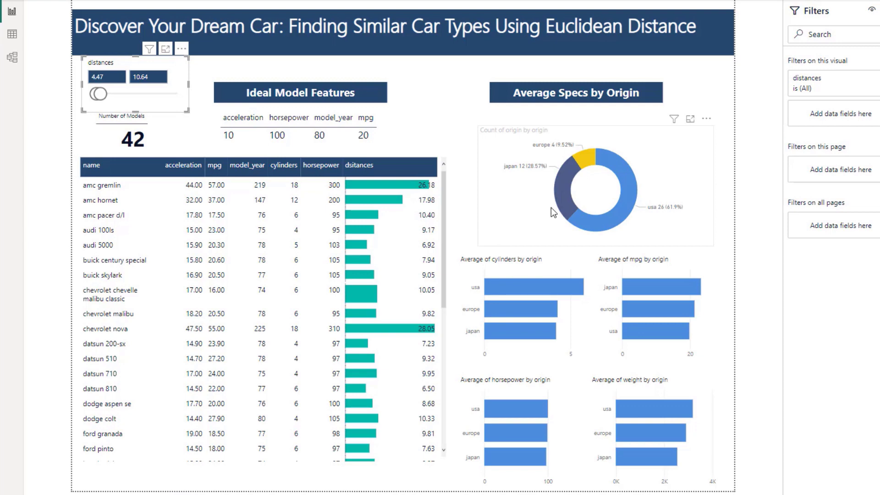
mouse_move(565, 189)
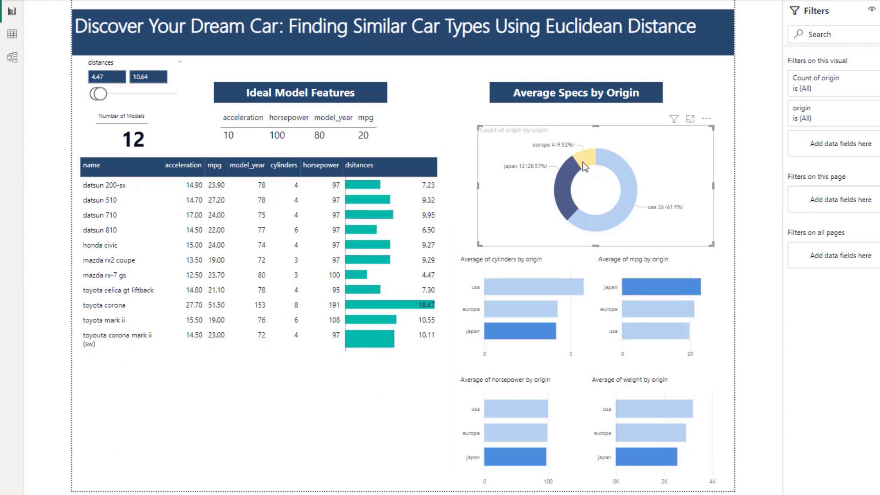
left_click(566, 155)
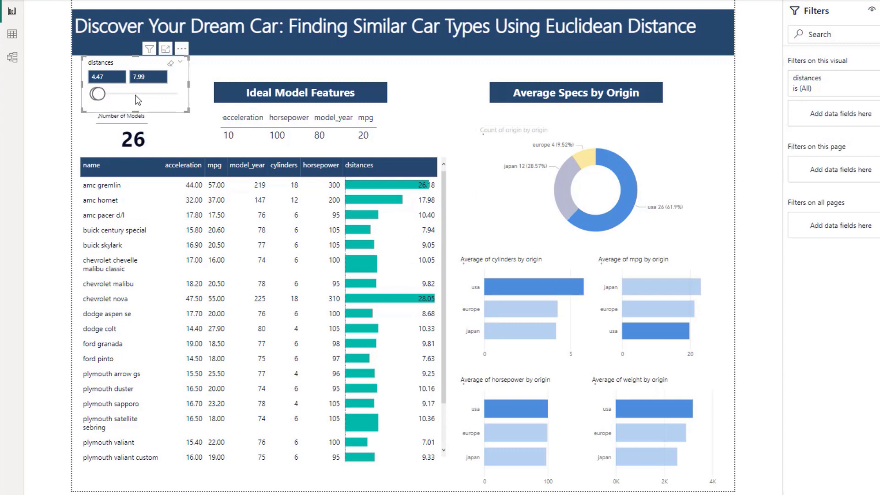
left_click_drag(96, 93, 109, 94)
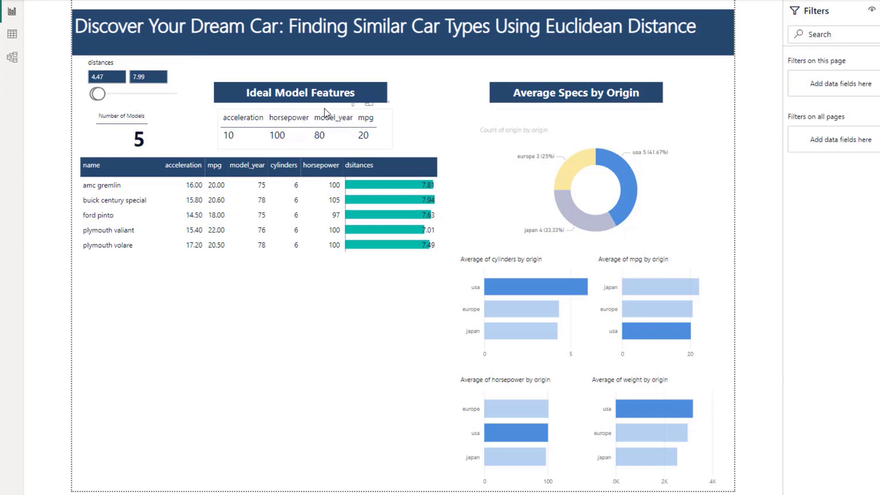
mouse_move(386, 119)
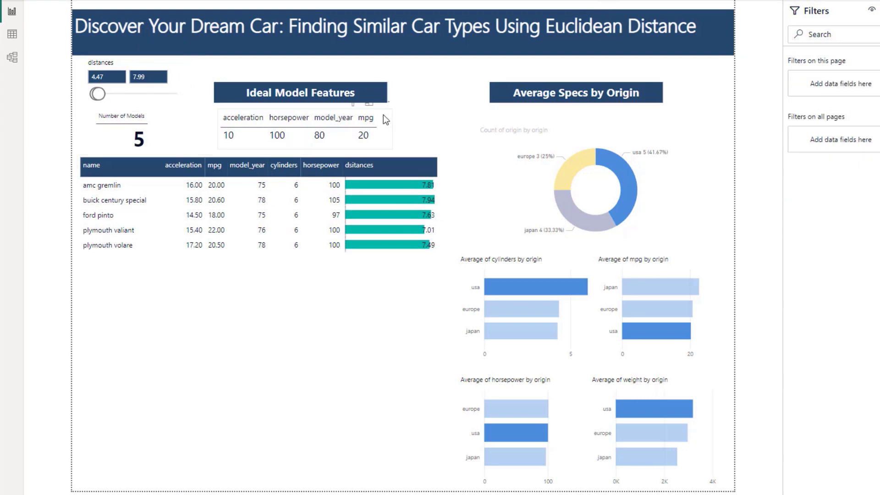
mouse_move(346, 70)
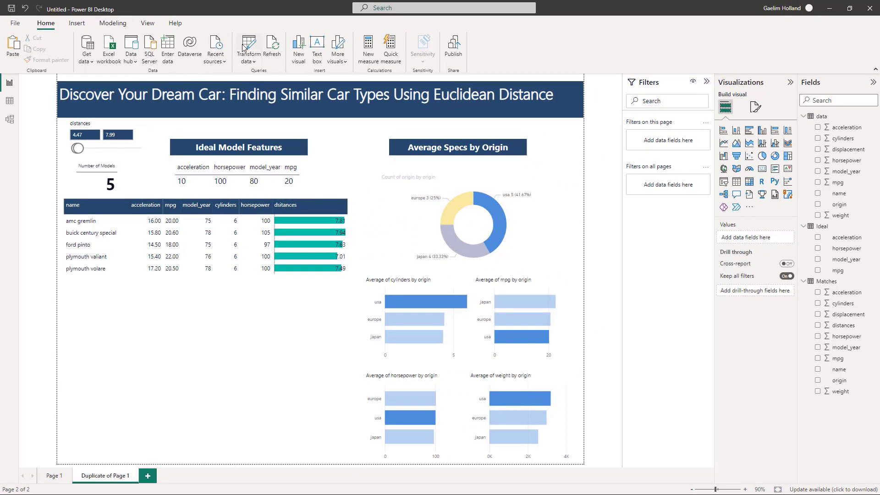
Open Power Query Editor via Transform data and scroll across the raw car data columns.
left_click(248, 45)
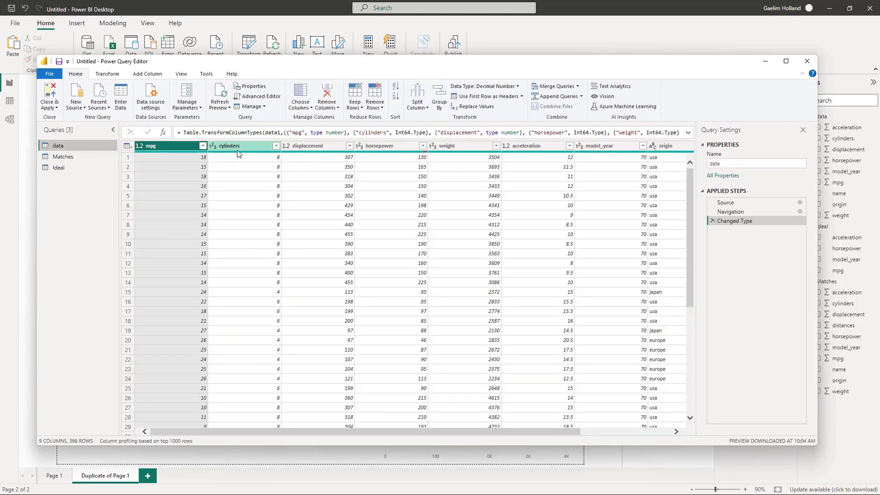
mouse_move(461, 163)
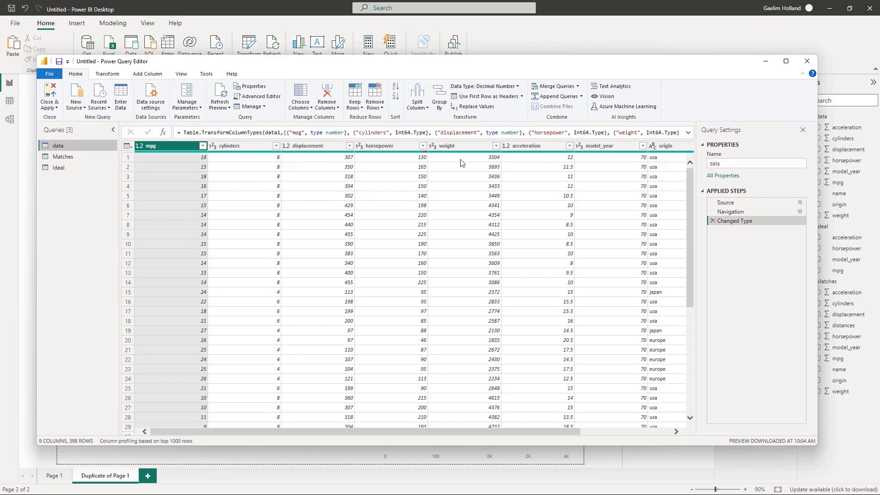
mouse_move(476, 402)
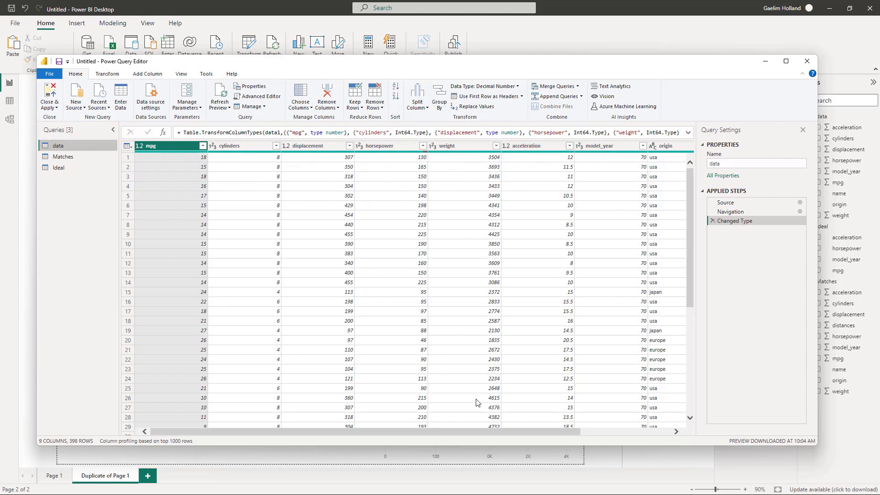
scroll("right", 3)
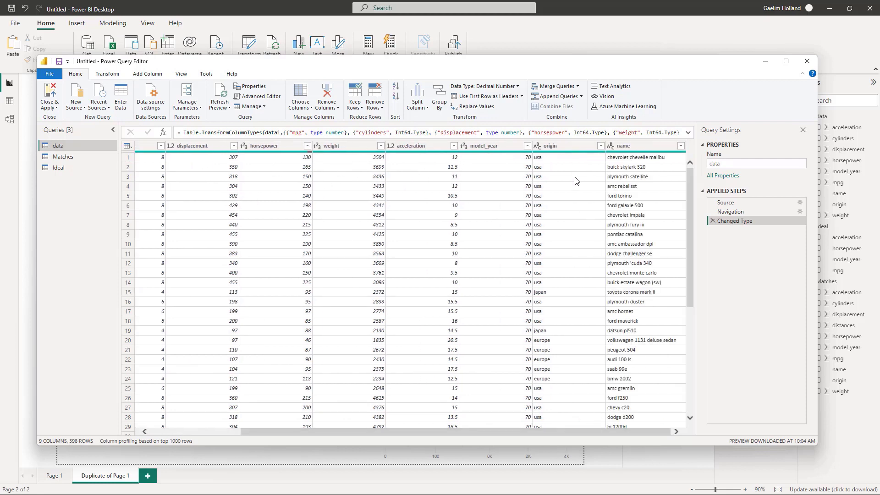
mouse_move(613, 307)
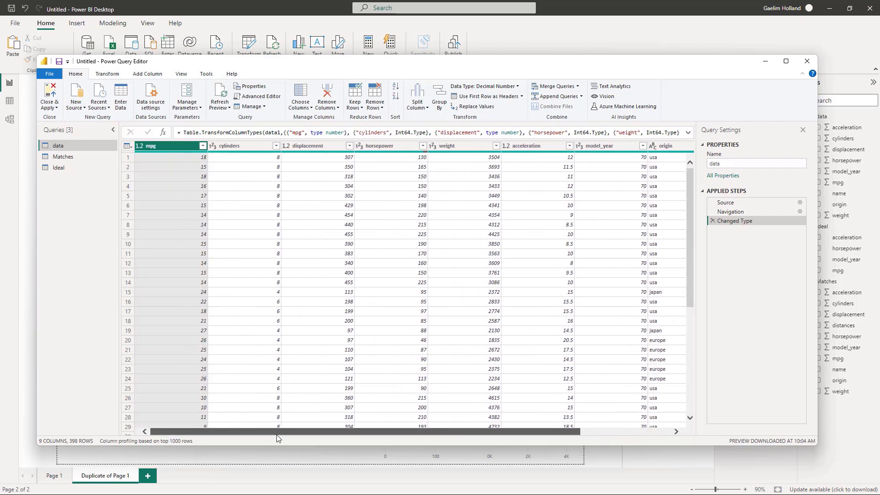
scroll("right", 3)
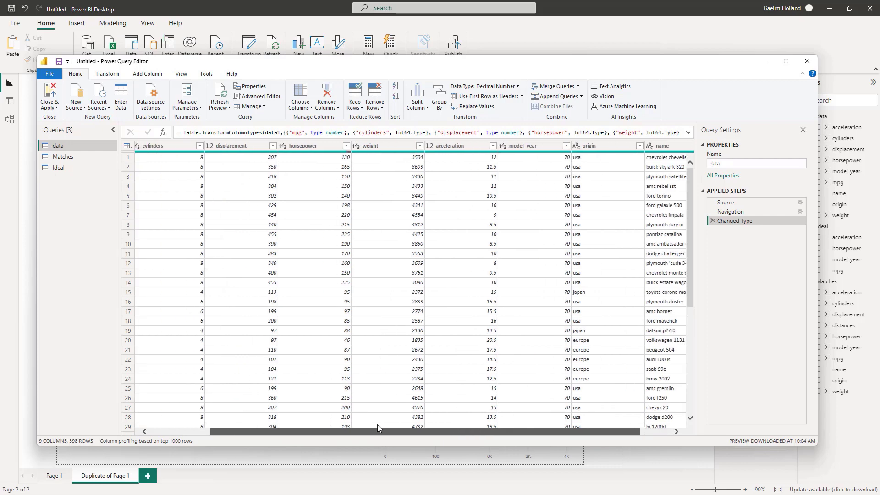
scroll("right", 3)
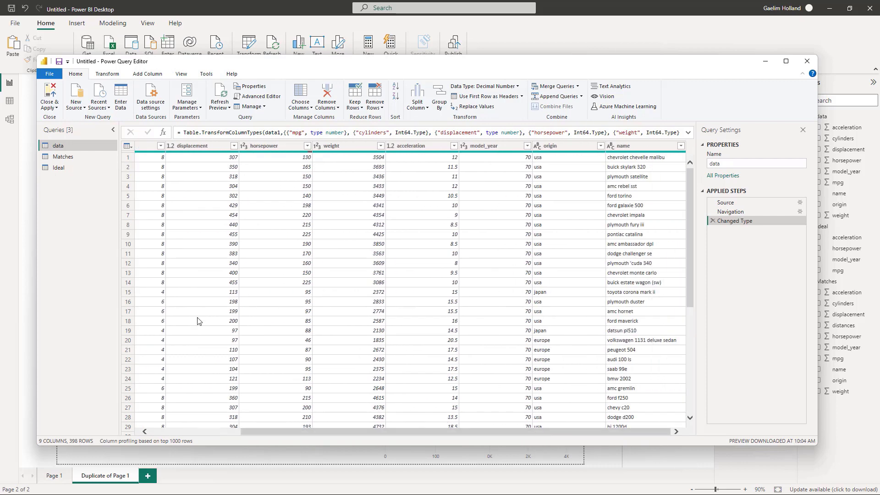
mouse_move(73, 157)
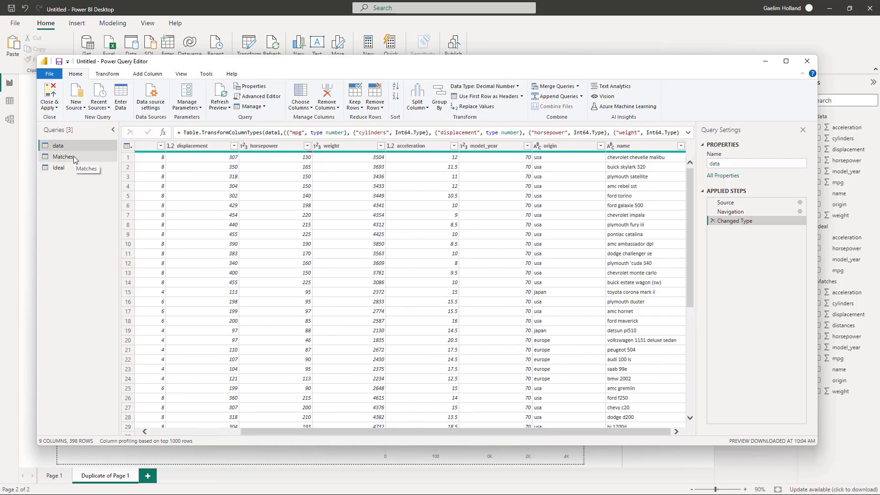
Select the Matches query and review its computed distances column.
left_click(63, 157)
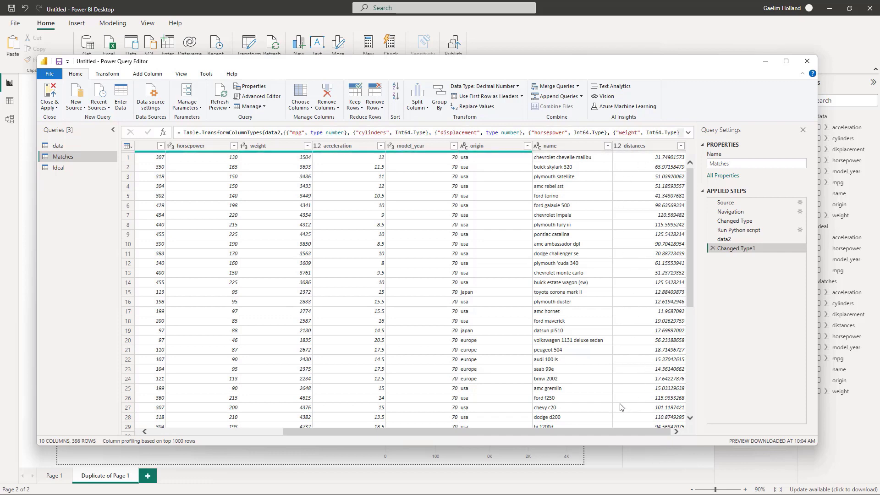
scroll("down", 3)
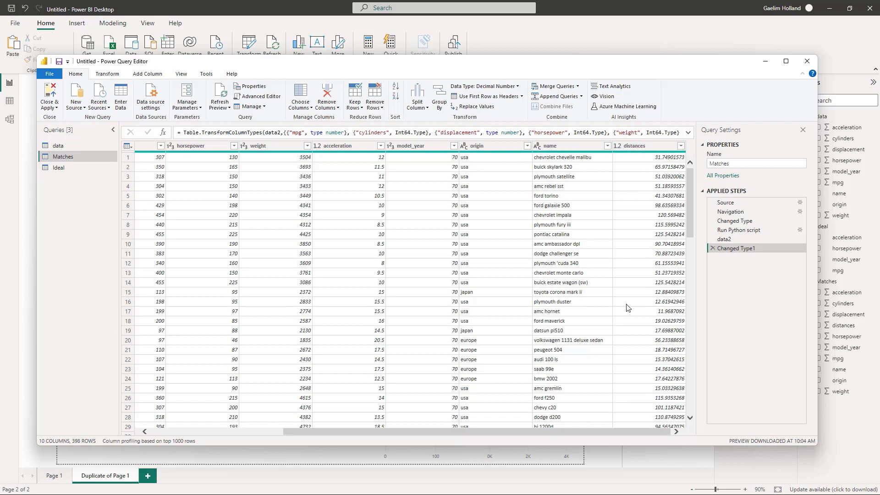
mouse_move(724, 250)
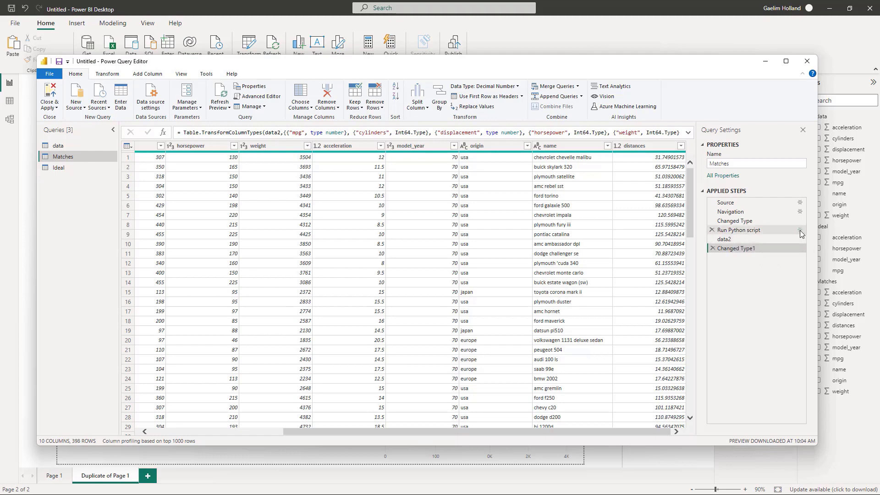
left_click(739, 230)
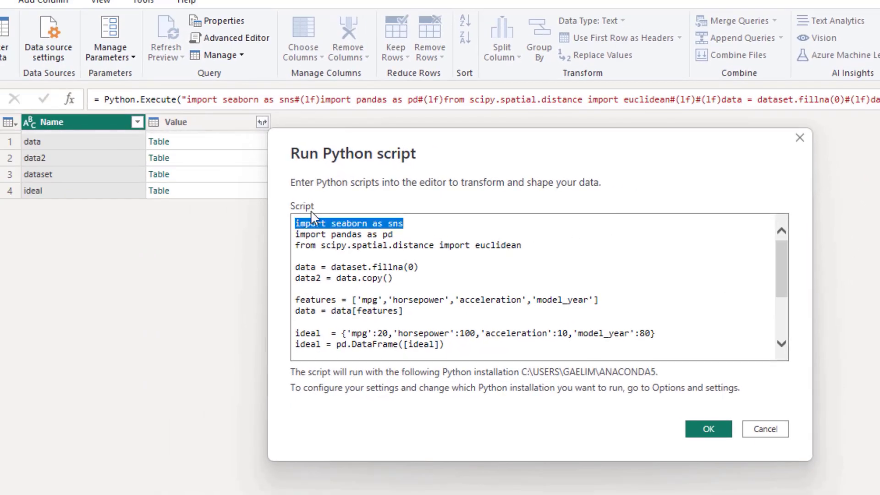
key("Delete")
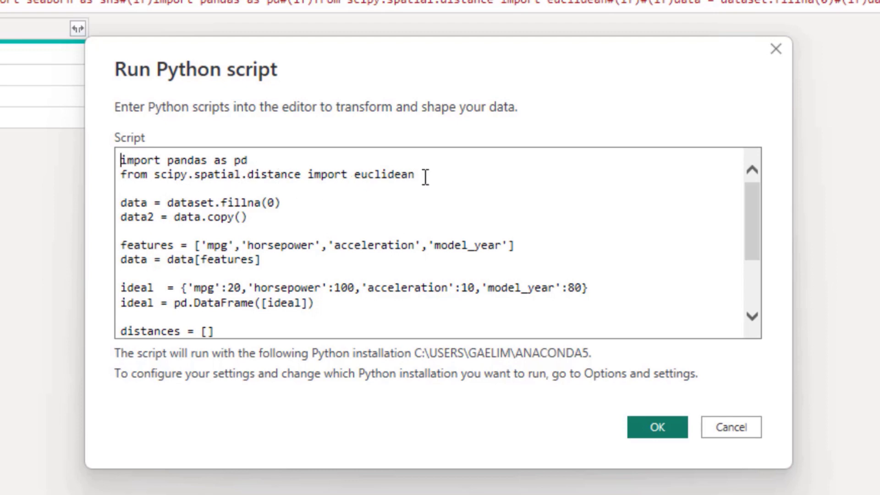
double_click(382, 174)
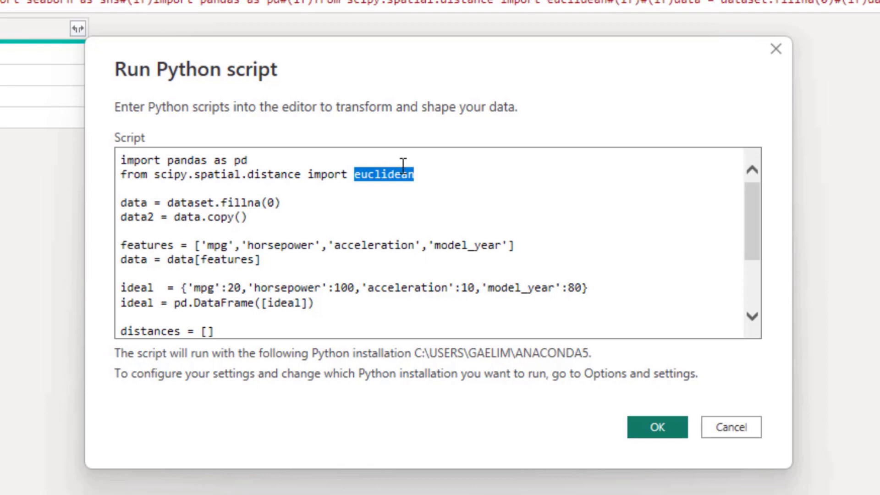
mouse_move(355, 189)
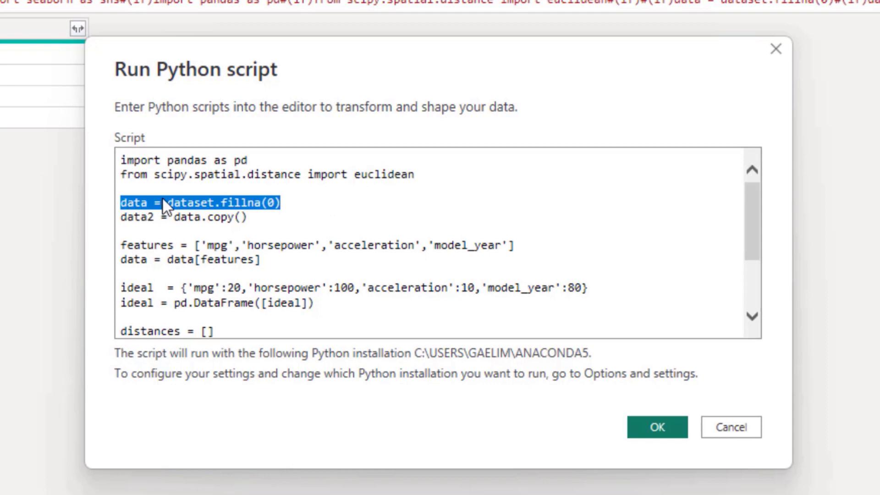
double_click(194, 203)
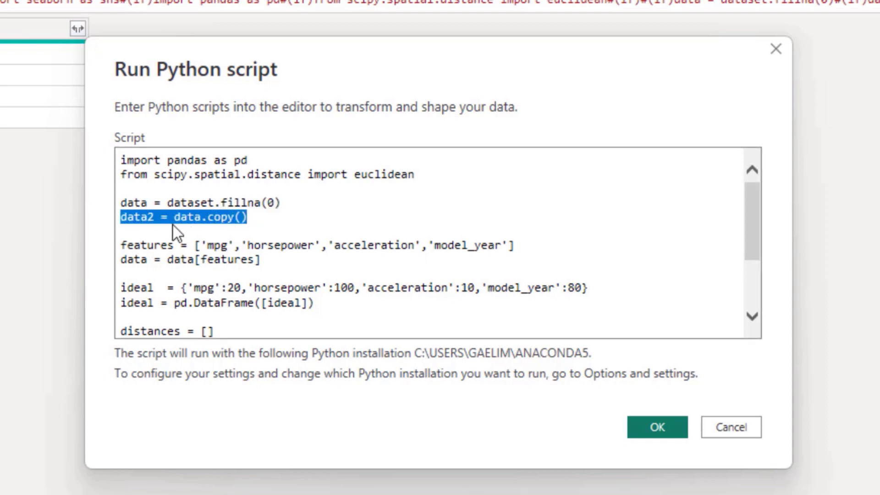
mouse_move(191, 257)
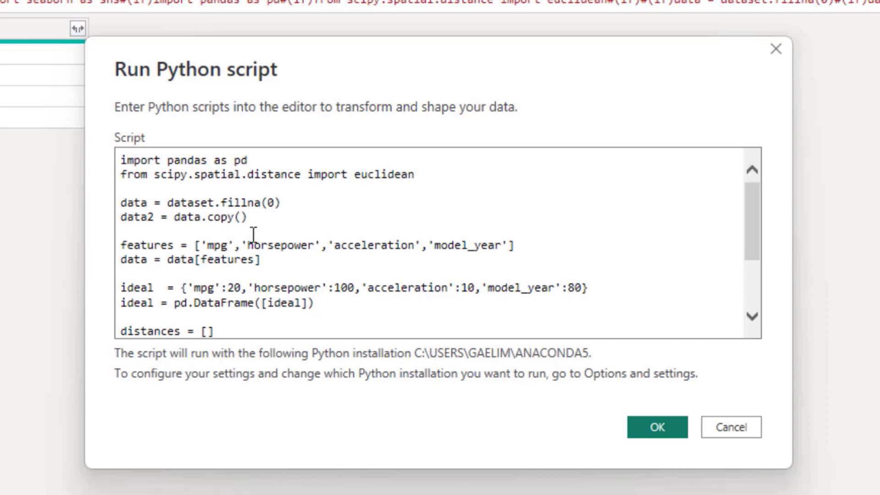
mouse_move(498, 227)
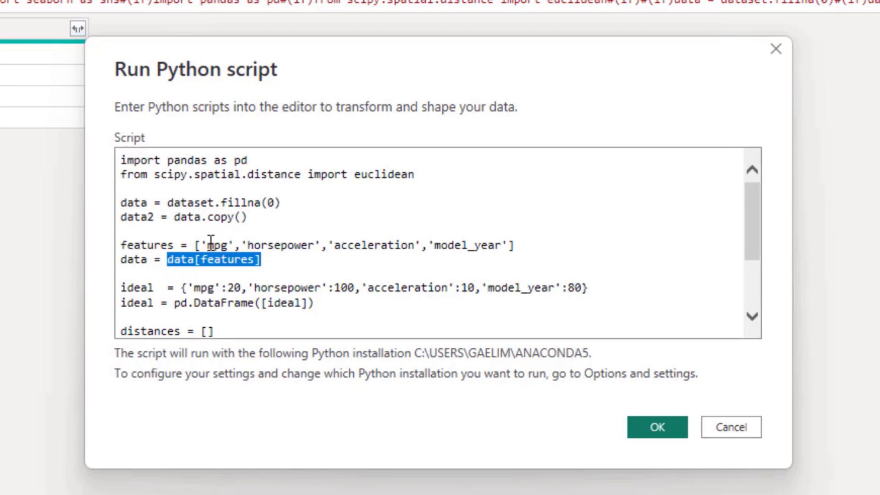
mouse_move(193, 270)
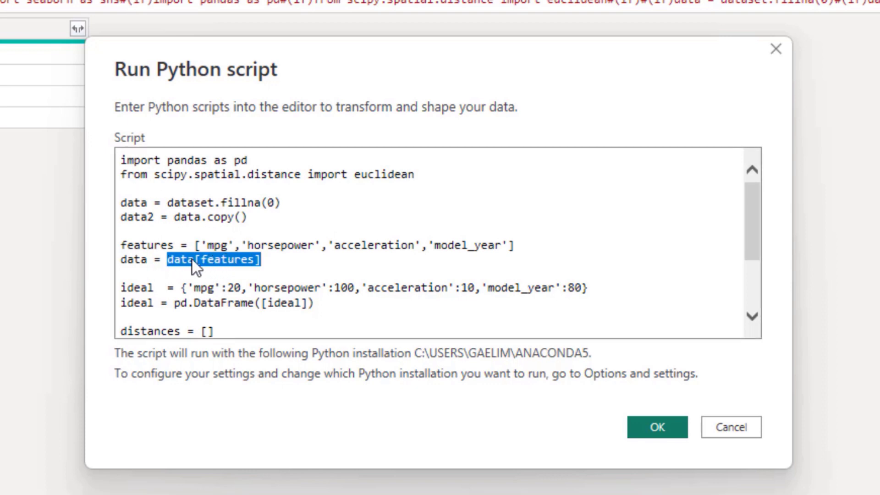
left_click(213, 259)
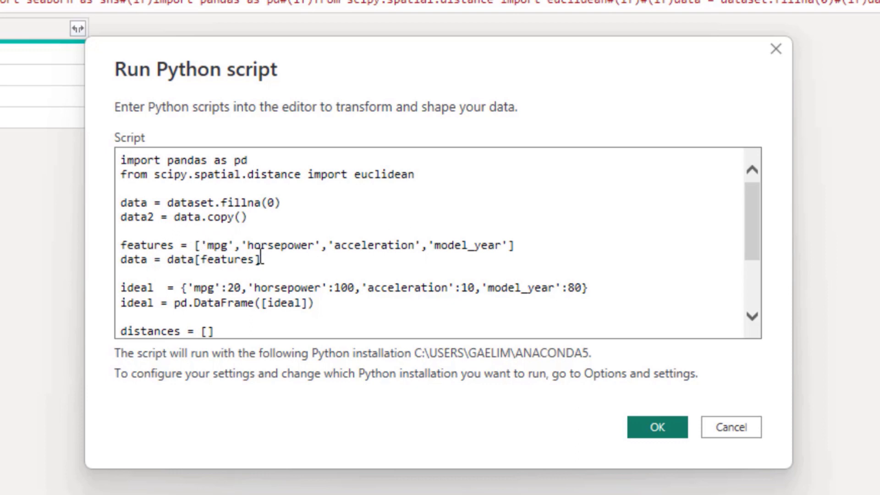
double_click(211, 259)
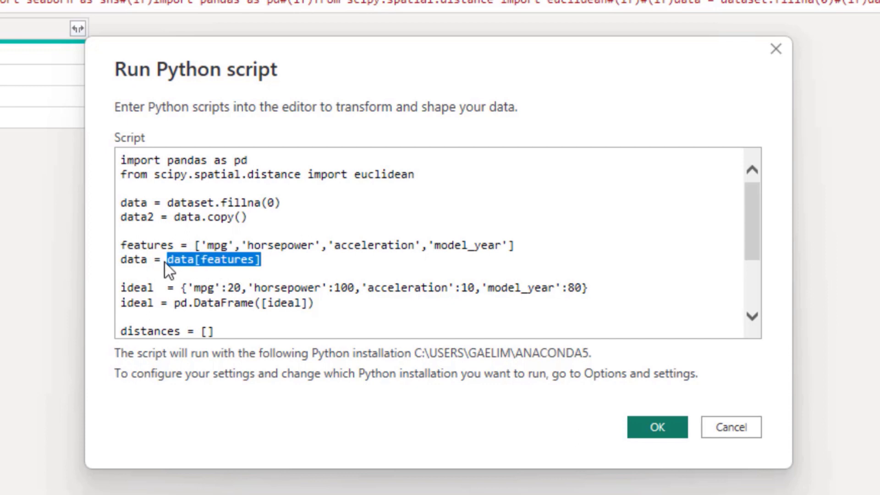
scroll("down", 3)
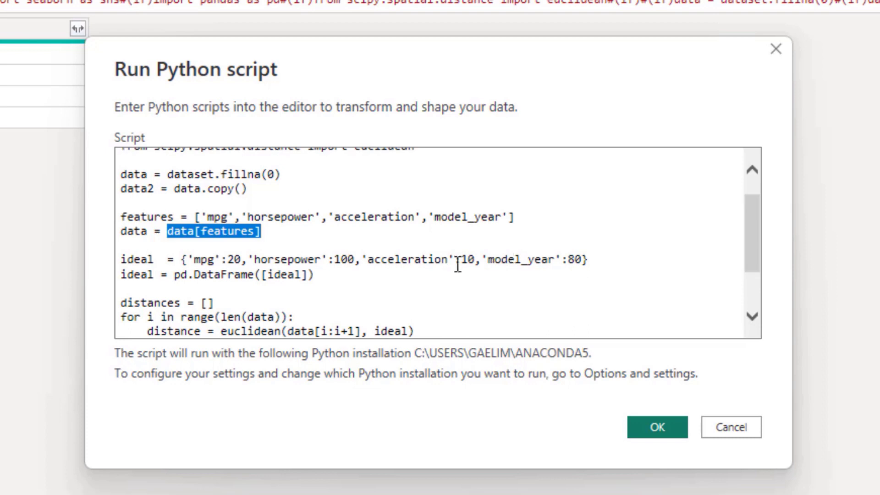
mouse_move(342, 280)
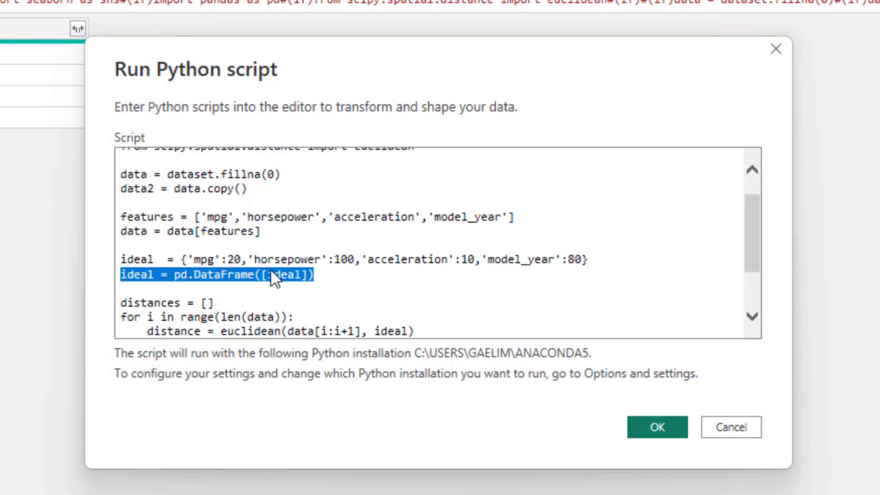
left_click(274, 276)
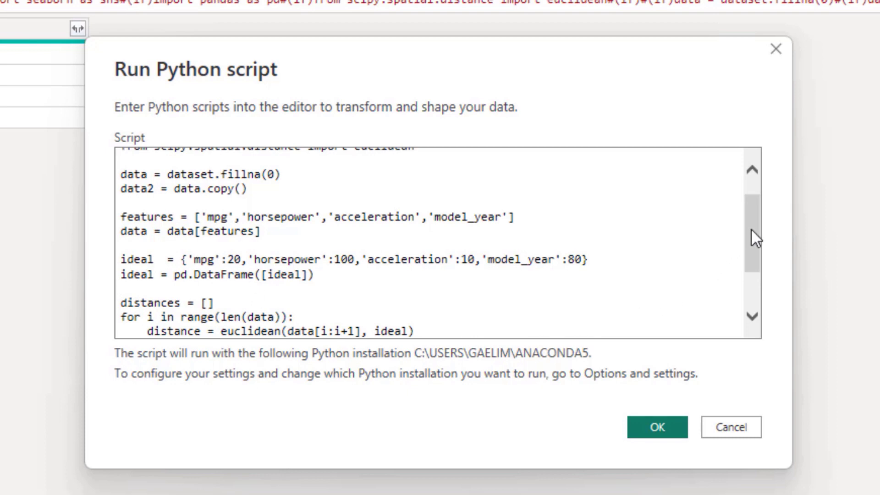
Highlight the distances list, loop length, distance variable and data-append lines while explaining.
scroll("down", 3)
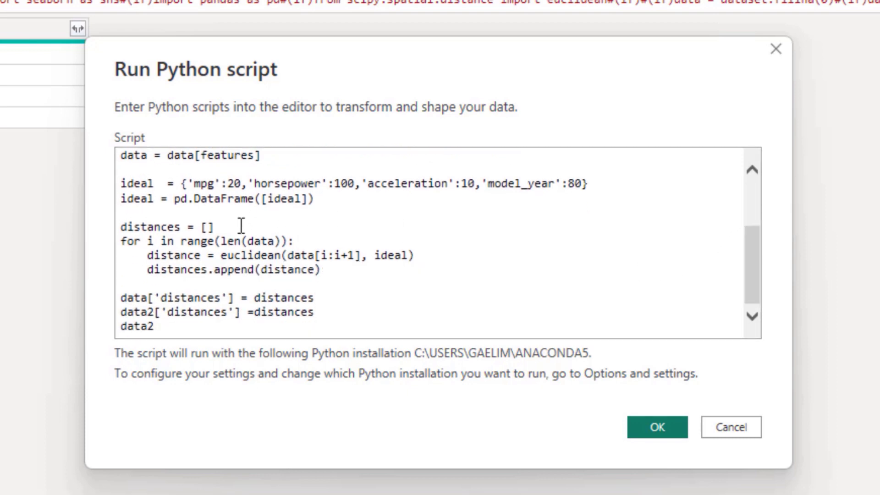
triple_click(163, 235)
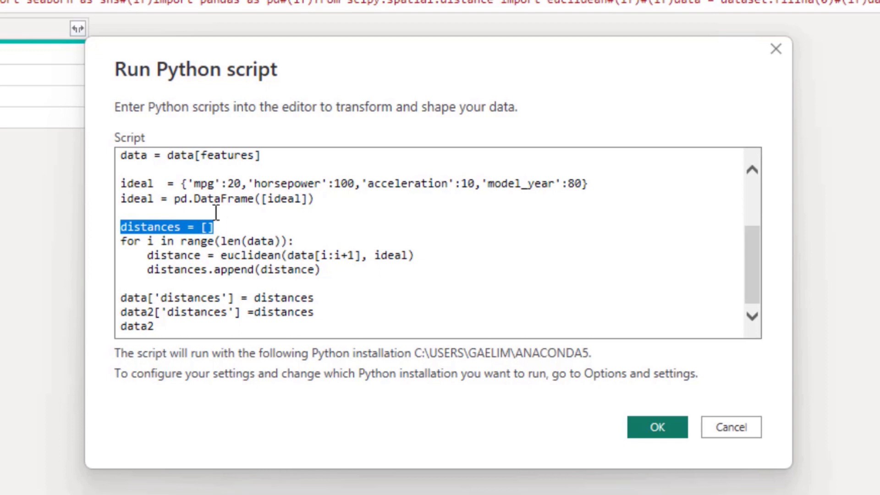
mouse_move(147, 246)
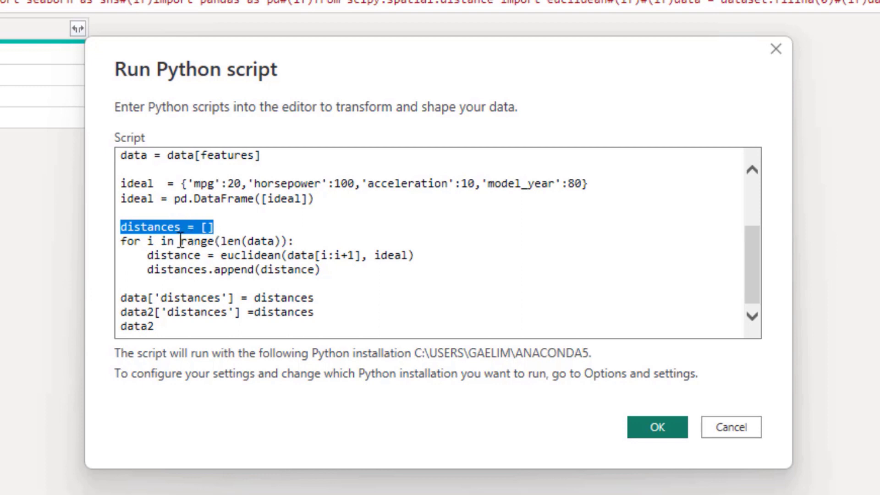
double_click(251, 241)
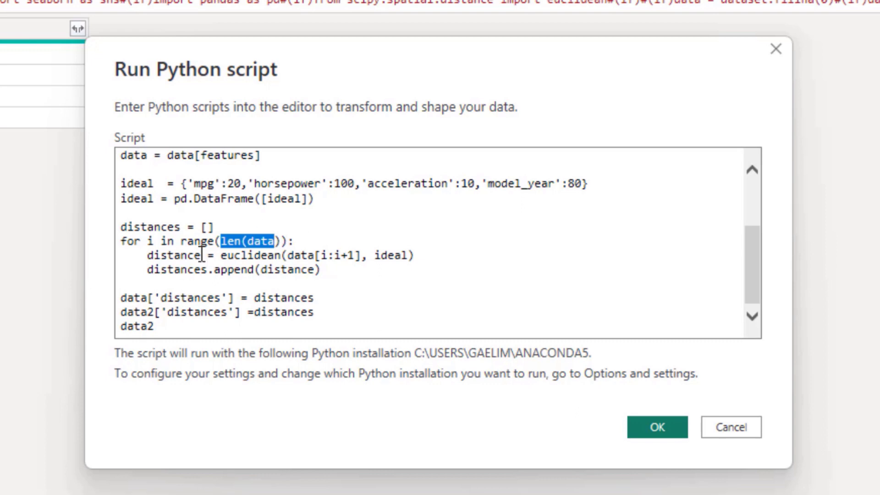
double_click(163, 256)
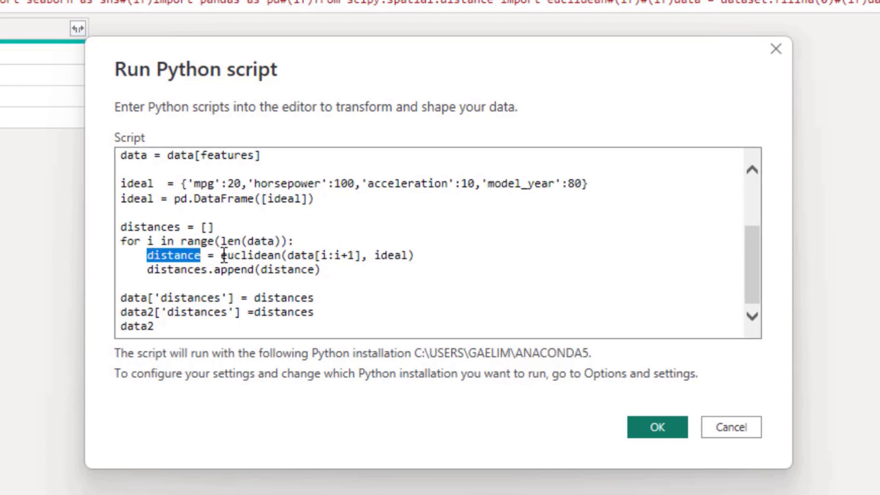
mouse_move(280, 257)
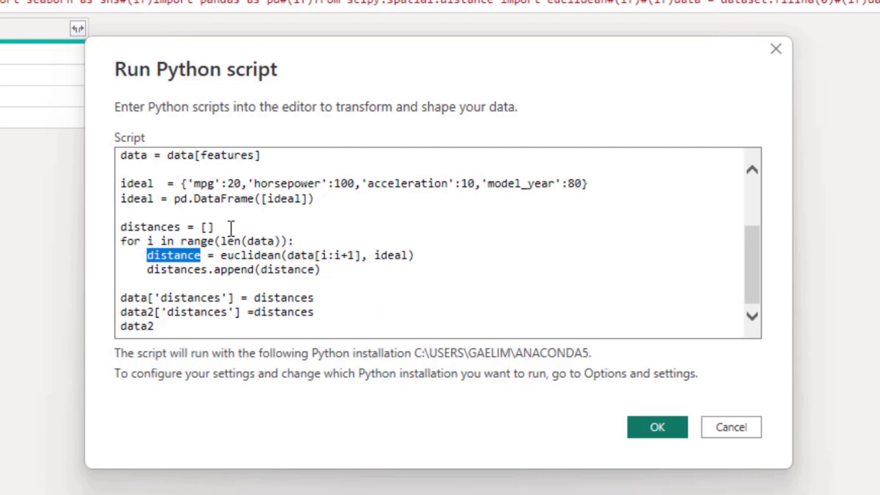
mouse_move(369, 234)
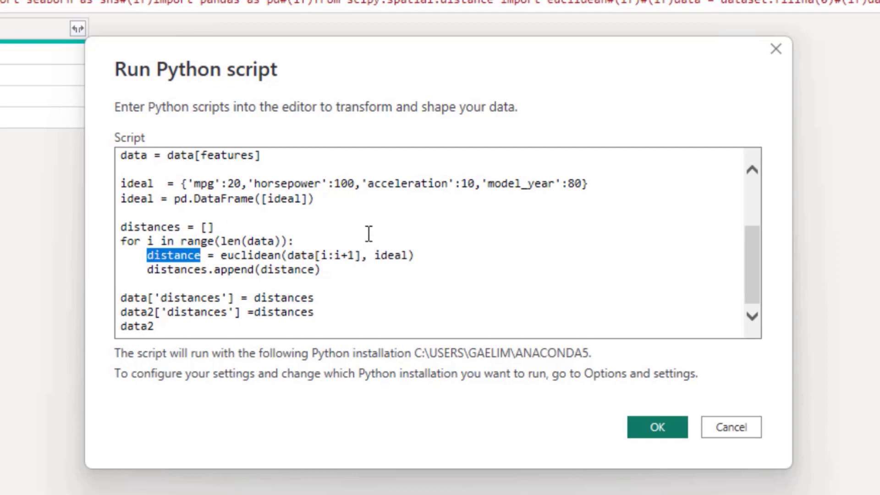
double_click(390, 255)
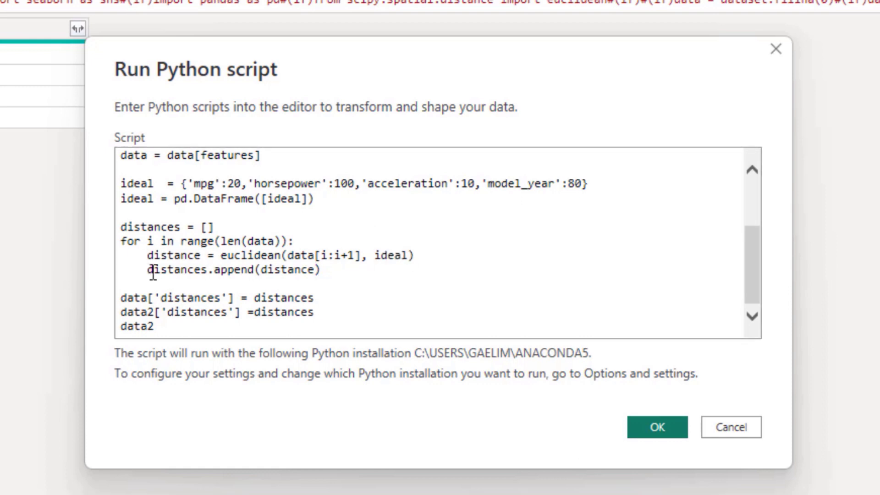
double_click(172, 272)
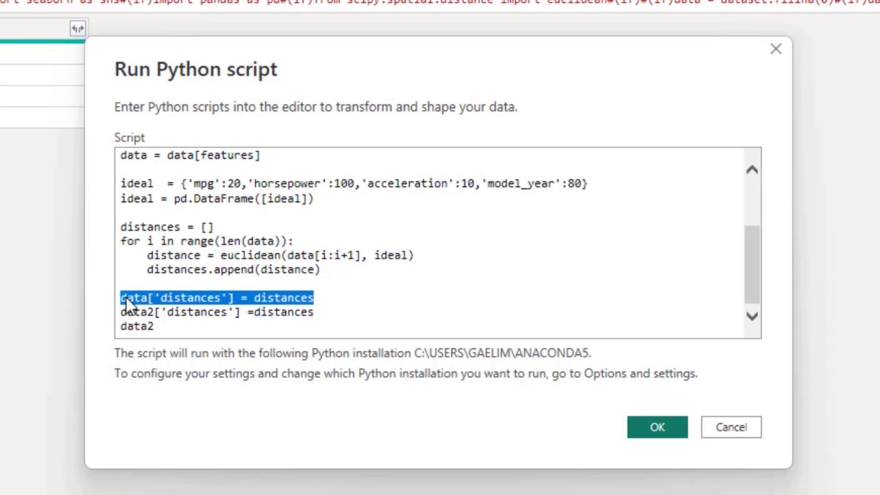
mouse_move(248, 295)
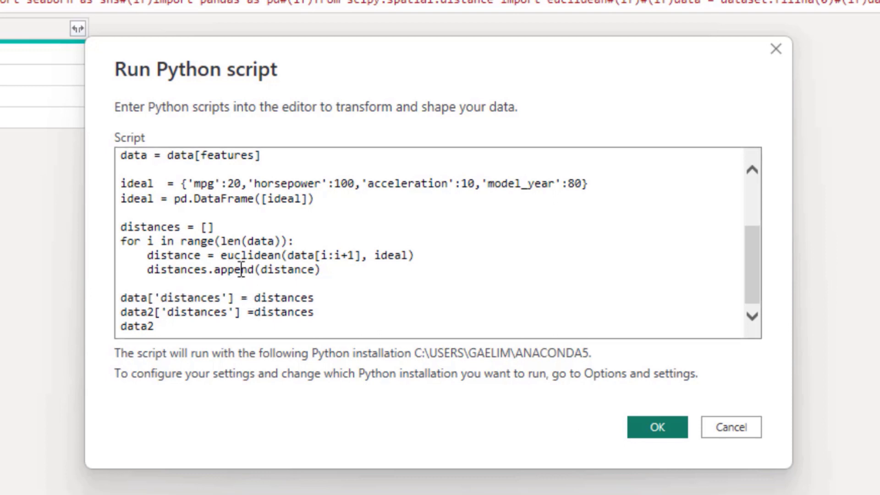
Select the trailing data2 line at the end of the script and delete it.
left_click(118, 312)
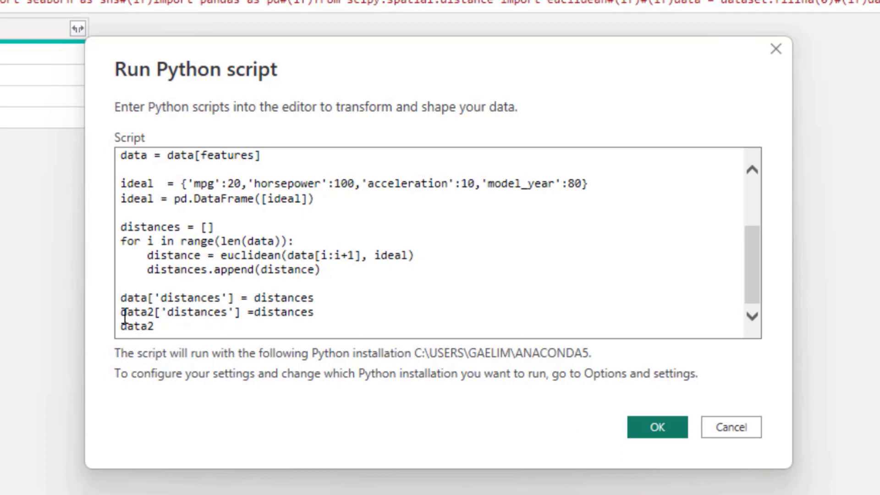
double_click(138, 326)
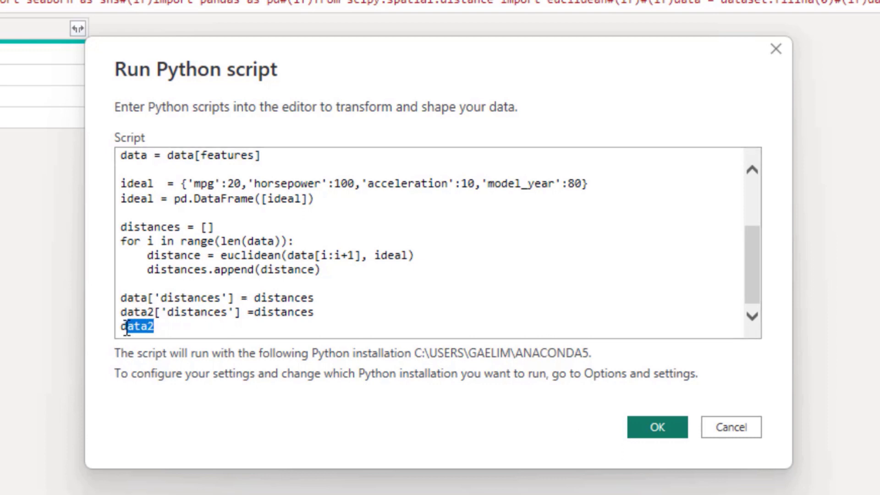
key("Delete")
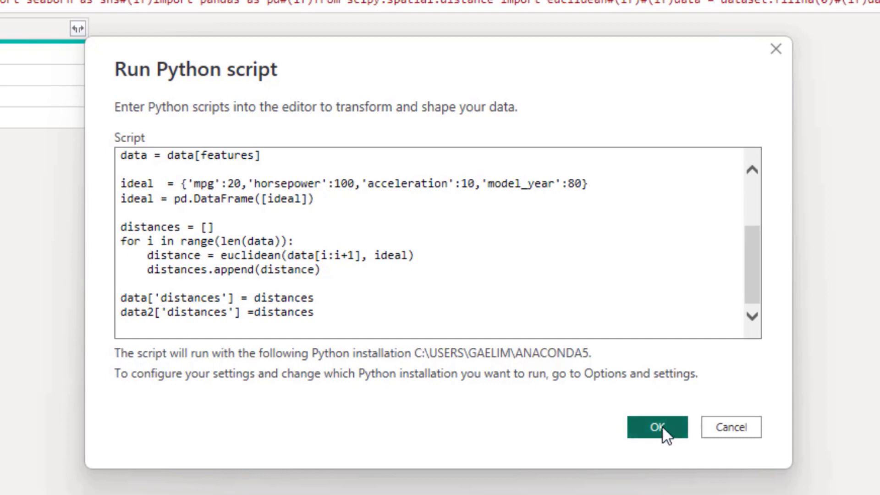
Run the Python script with OK, then Close & Apply to return to the report.
left_click(656, 427)
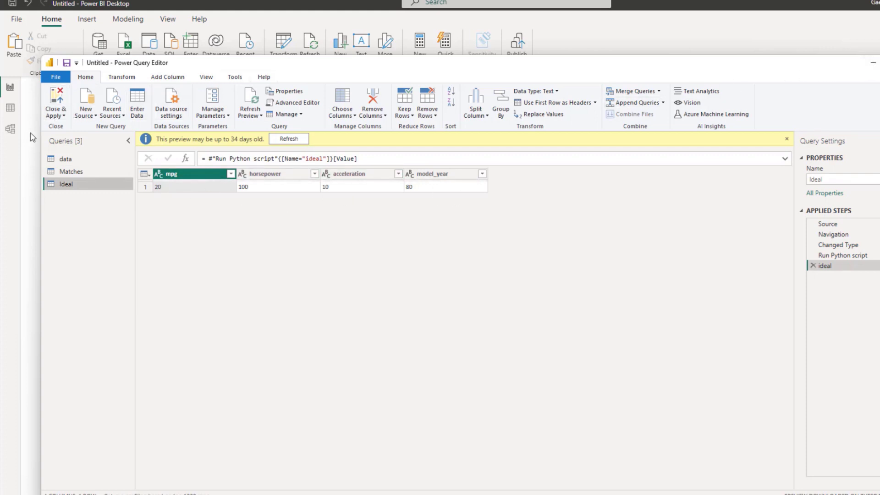
left_click(55, 103)
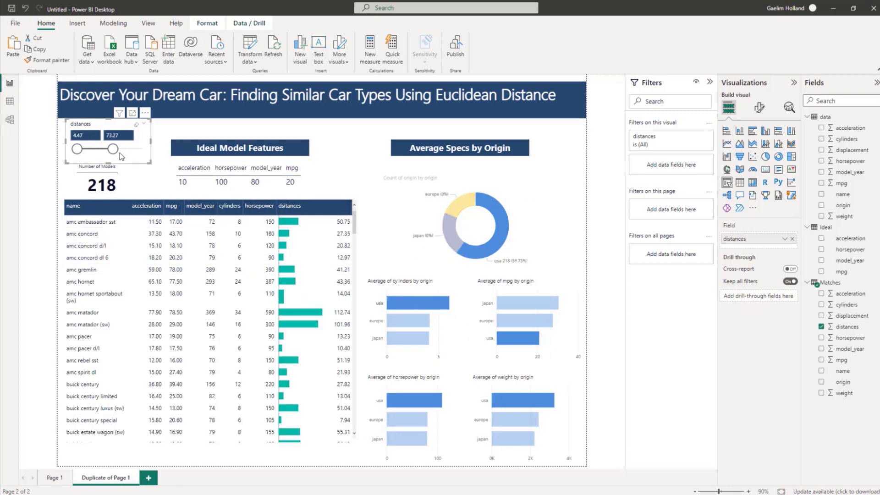
Adjust the slicer's upper handle so the range spans 4.47 to 51.22, listing 337 models.
left_click_drag(129, 149, 93, 149)
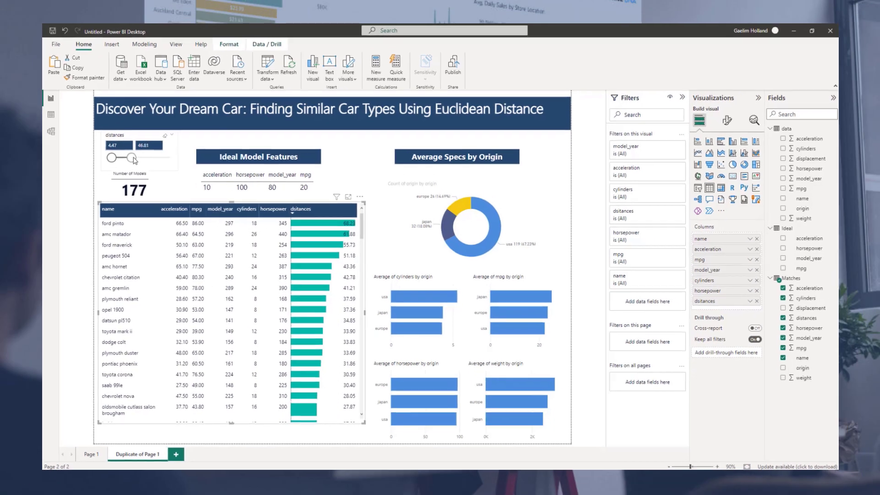
left_click_drag(127, 157, 147, 158)
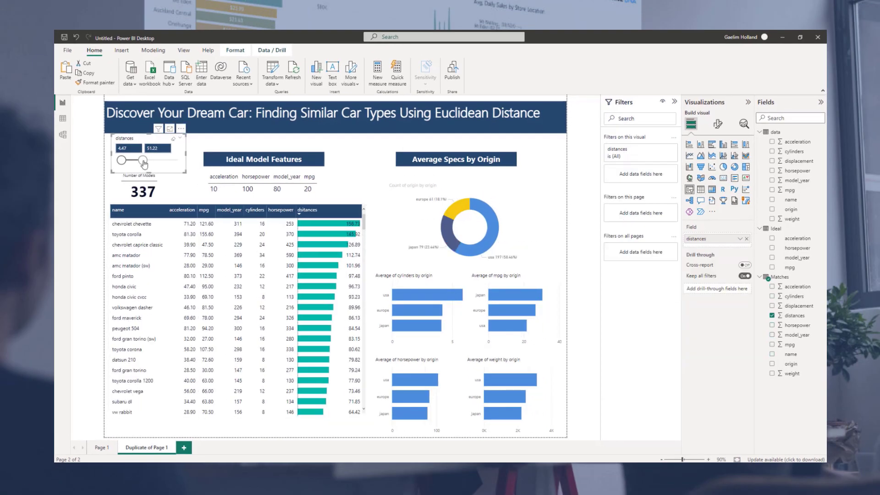